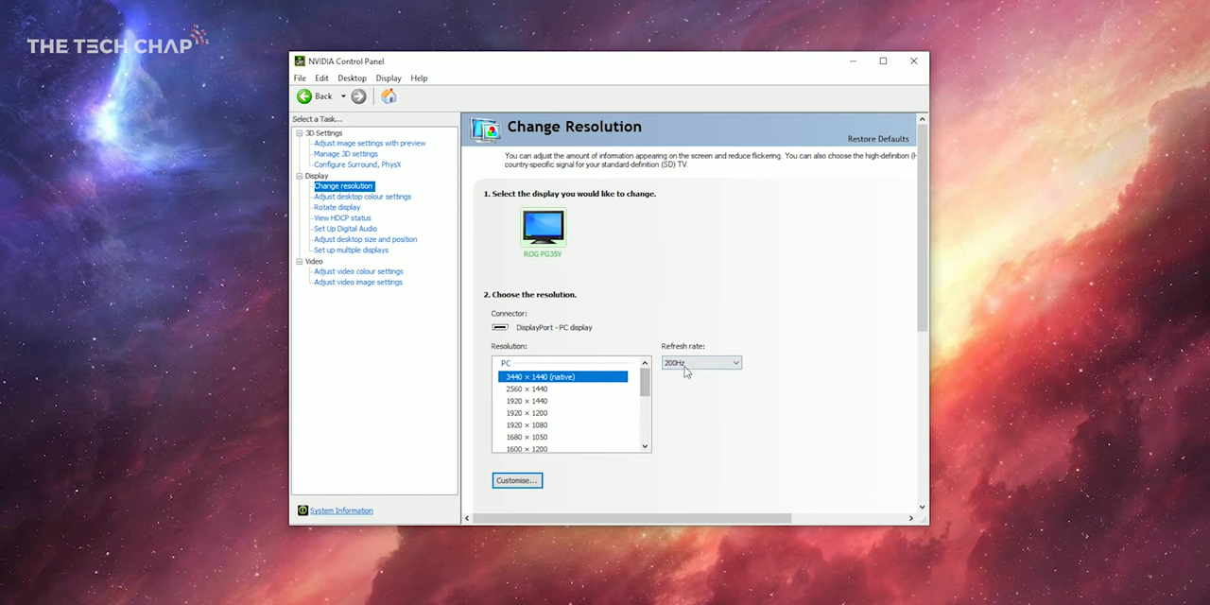
Keep the refresh rate at 200Hz and bring up the NVIDIA colour settings section.
left_click(728, 363)
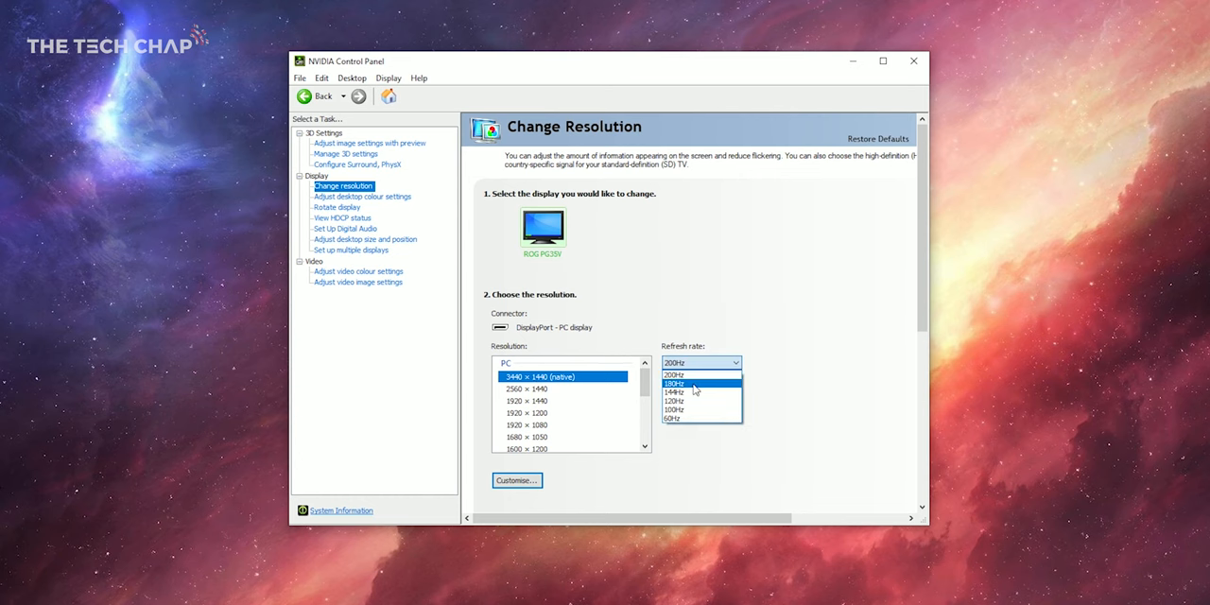
left_click(336, 250)
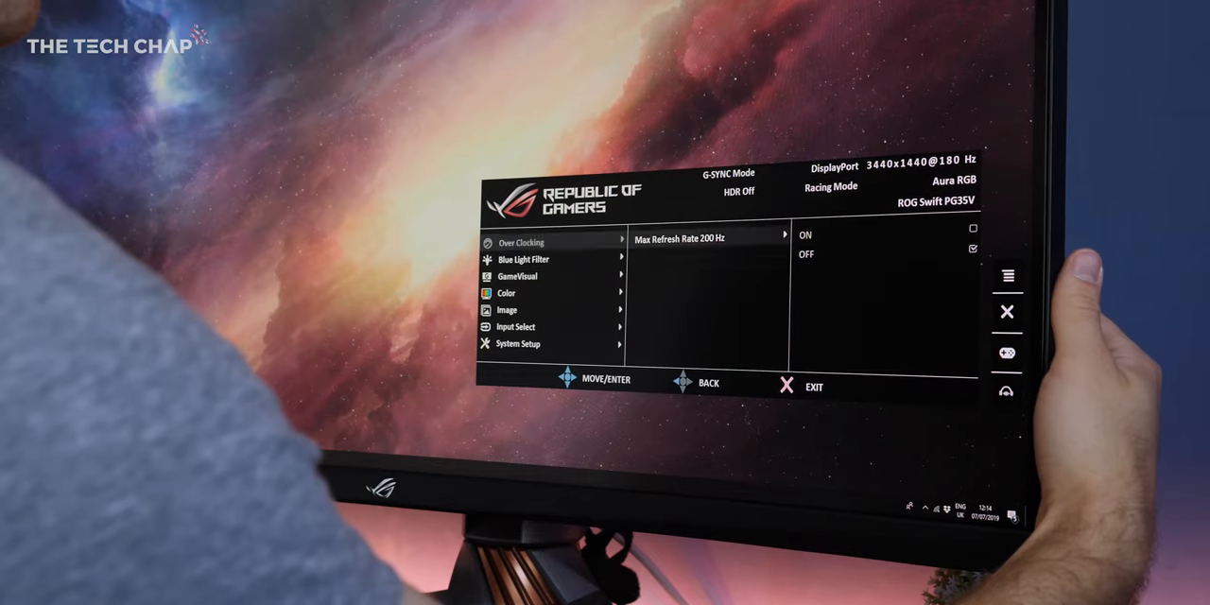
left_click(851, 235)
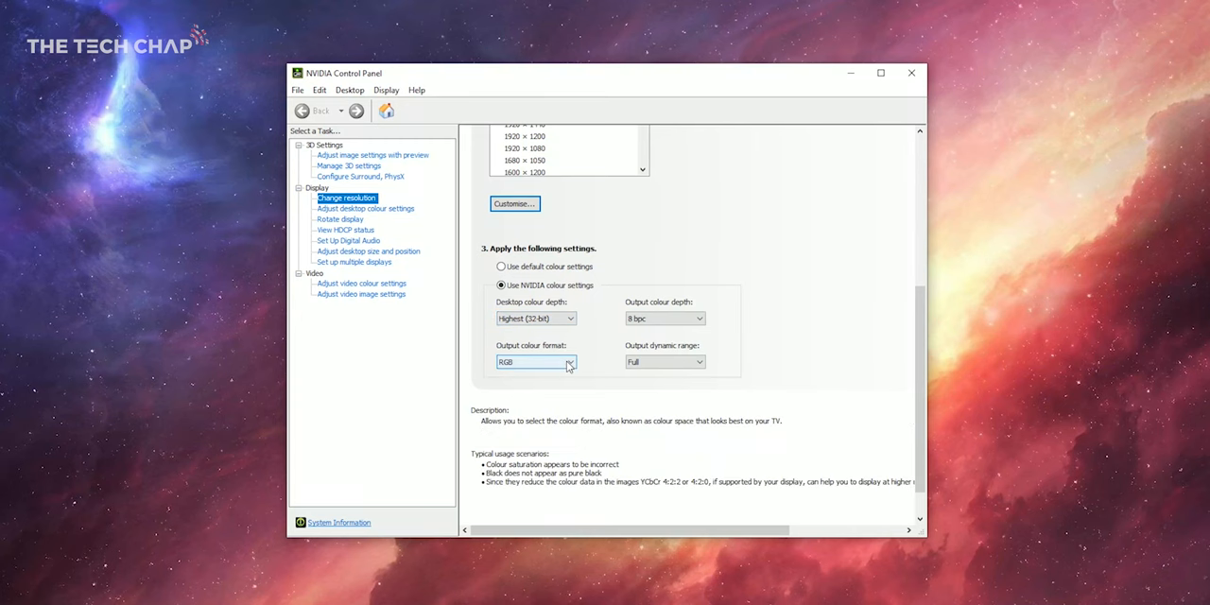
left_click(567, 363)
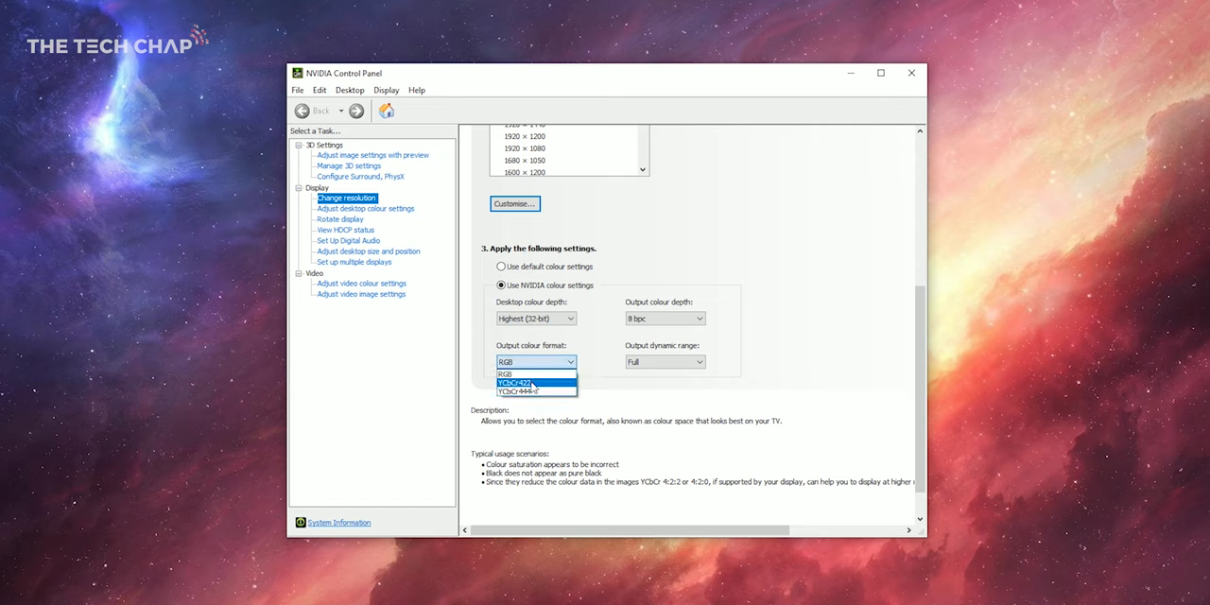
left_click(535, 381)
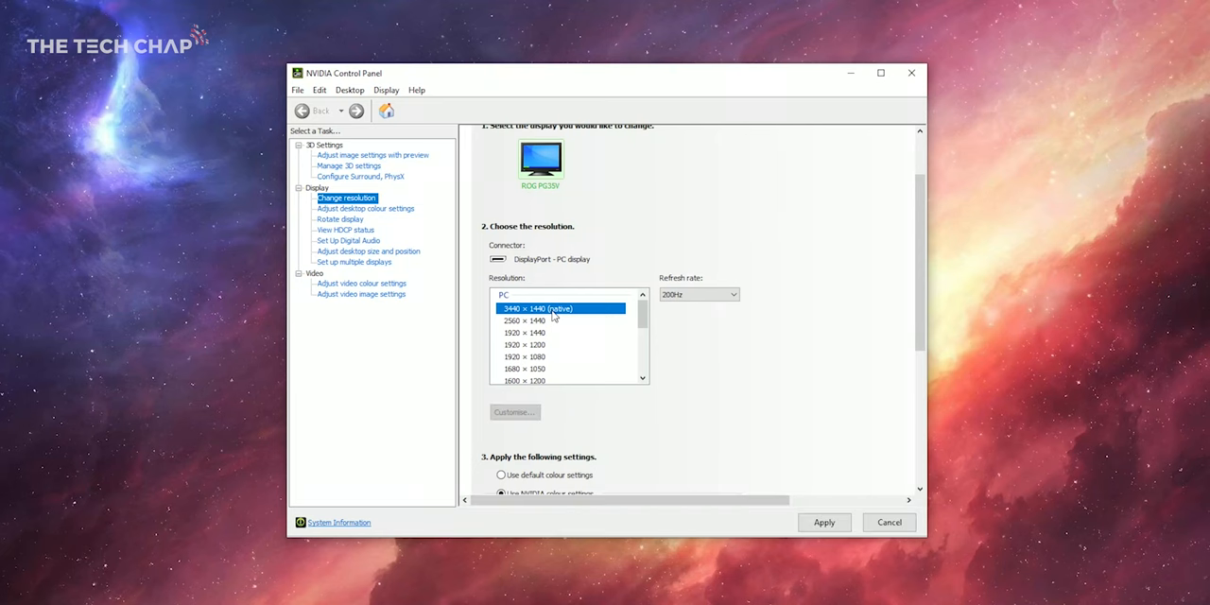
Run 3440 × 1440 at 200Hz with Full output dynamic range and NVIDIA colour settings, then apply.
left_click(733, 295)
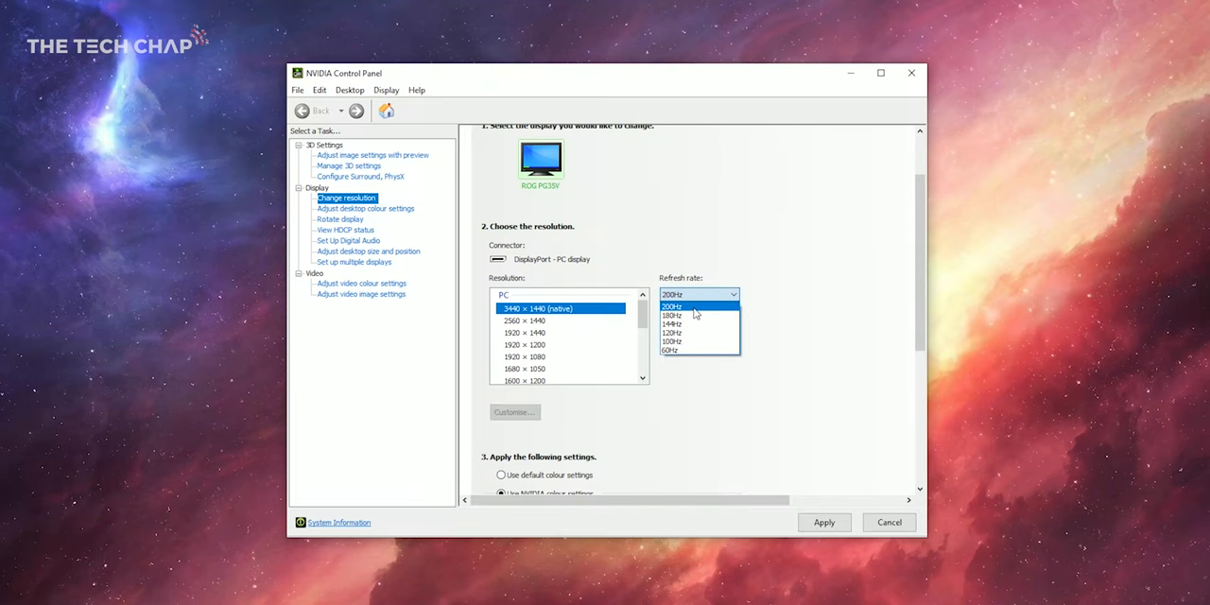
scroll("down", 3)
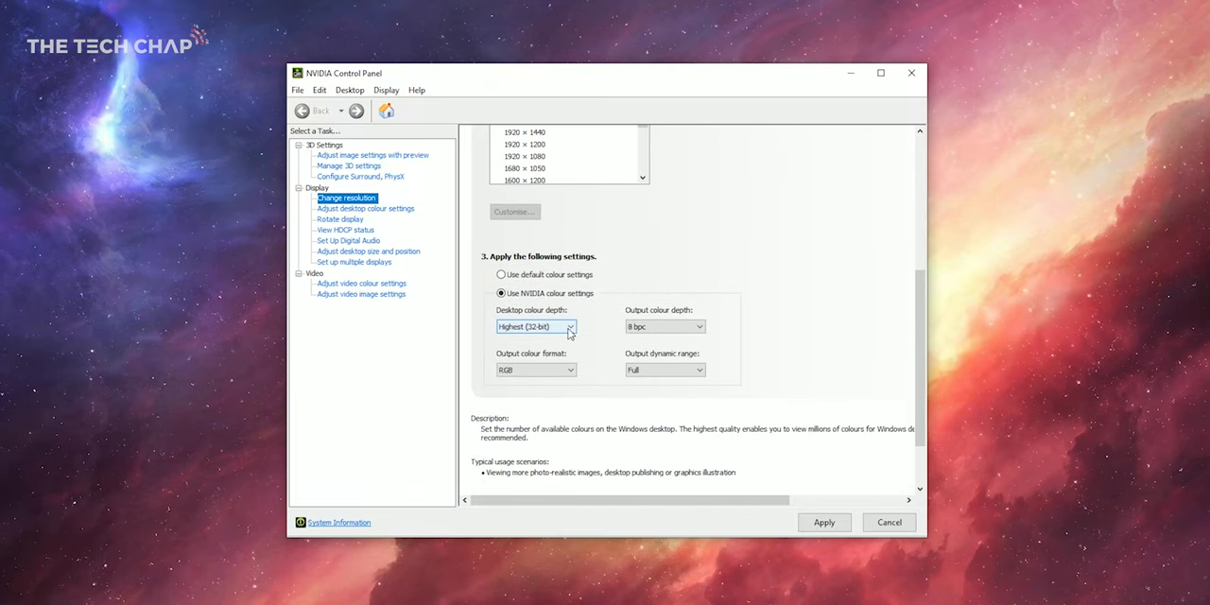
left_click(698, 371)
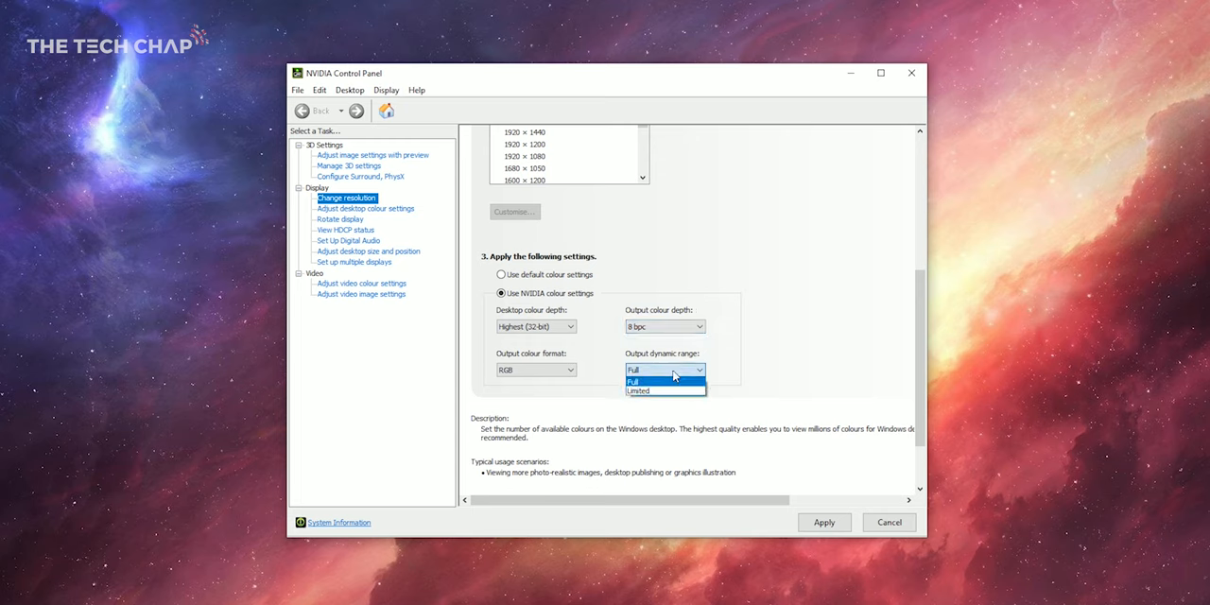
left_click(535, 371)
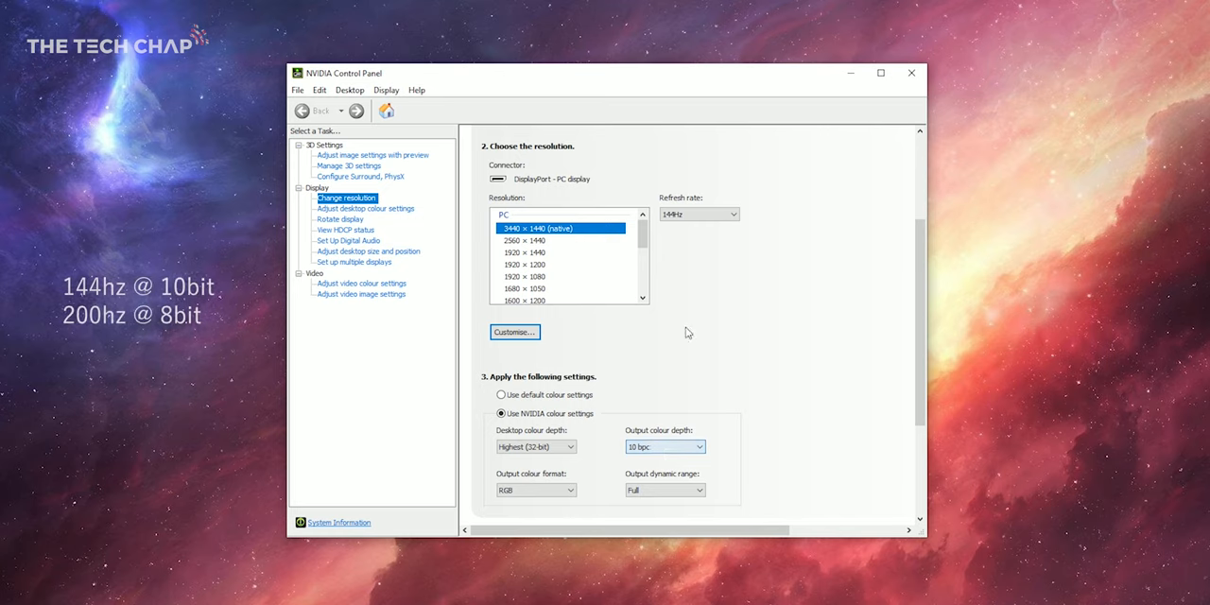
left_click(697, 214)
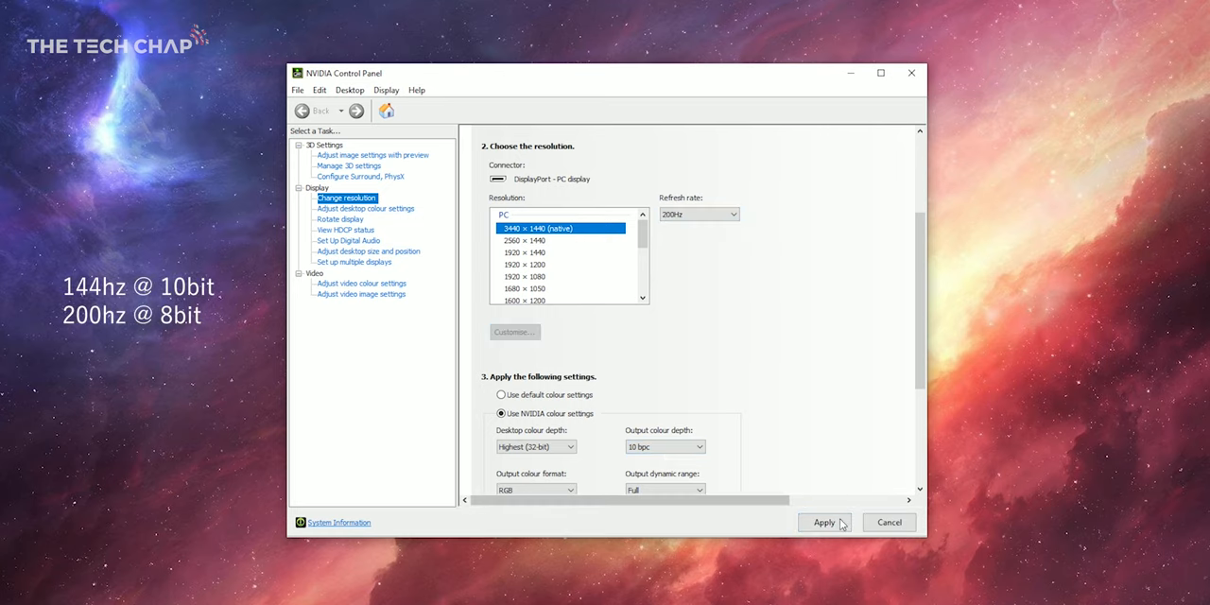
left_click(698, 407)
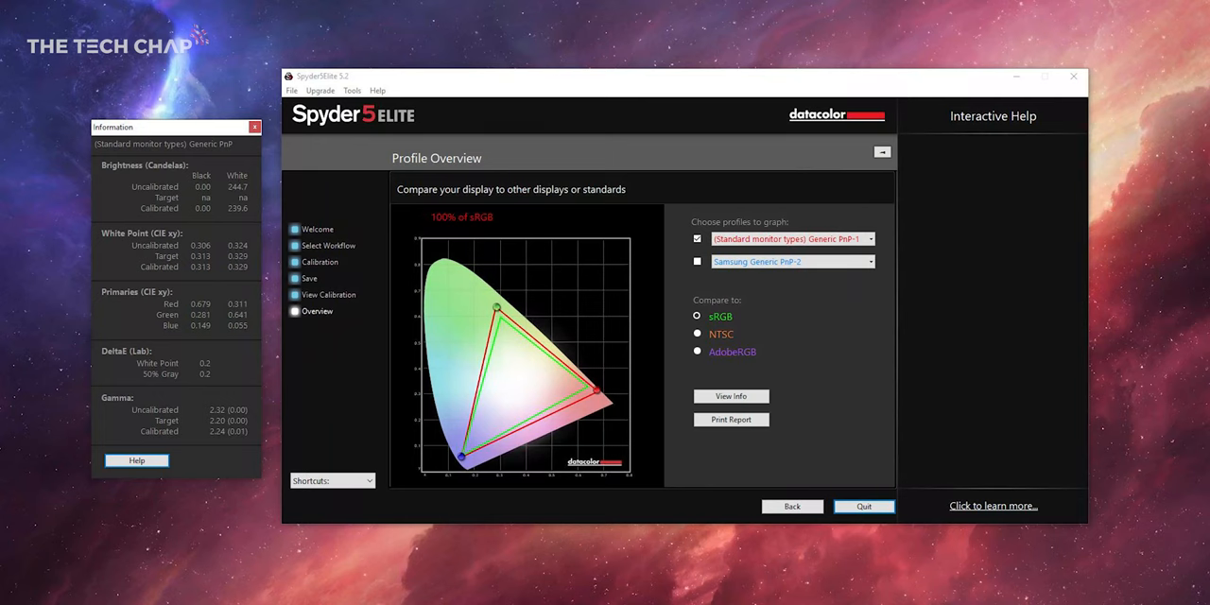
Graph the calibrated profile against sRGB, showing 100% sRGB coverage.
left_click(697, 351)
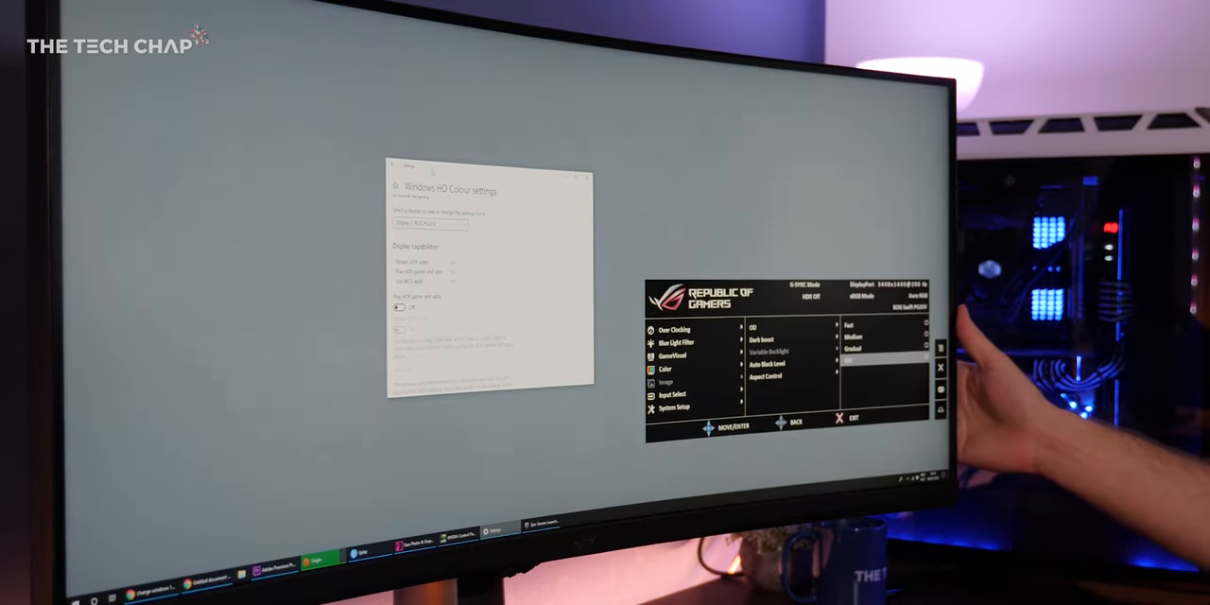
Open Windows HD Colour settings for the monitor from the Display page.
left_click(836, 418)
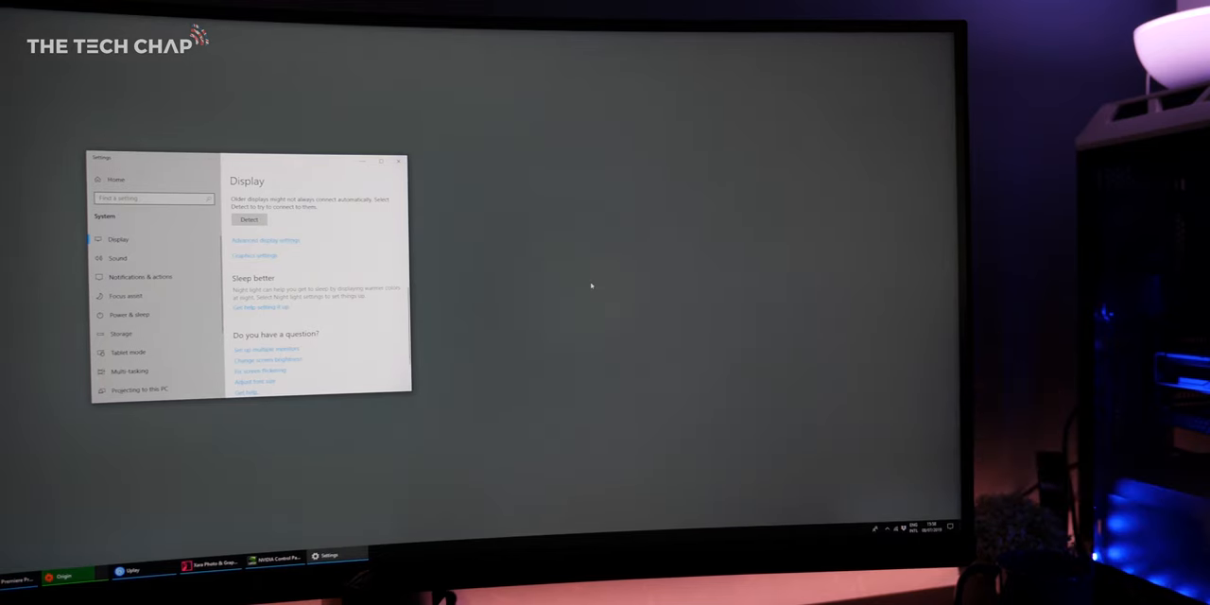
mouse_move(583, 312)
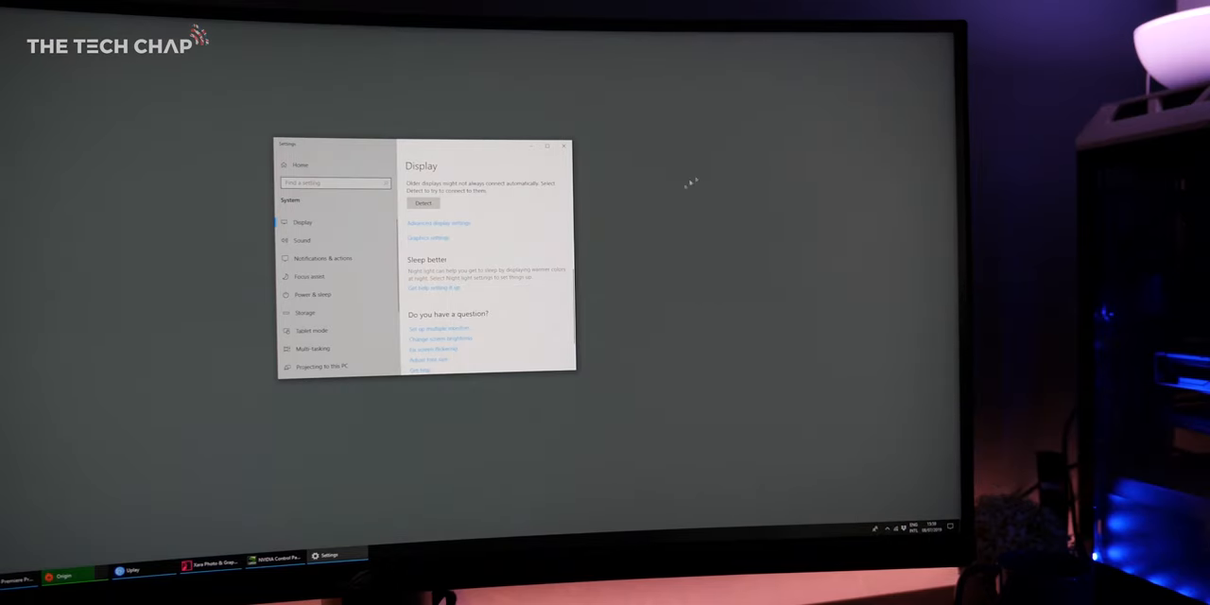
mouse_move(859, 310)
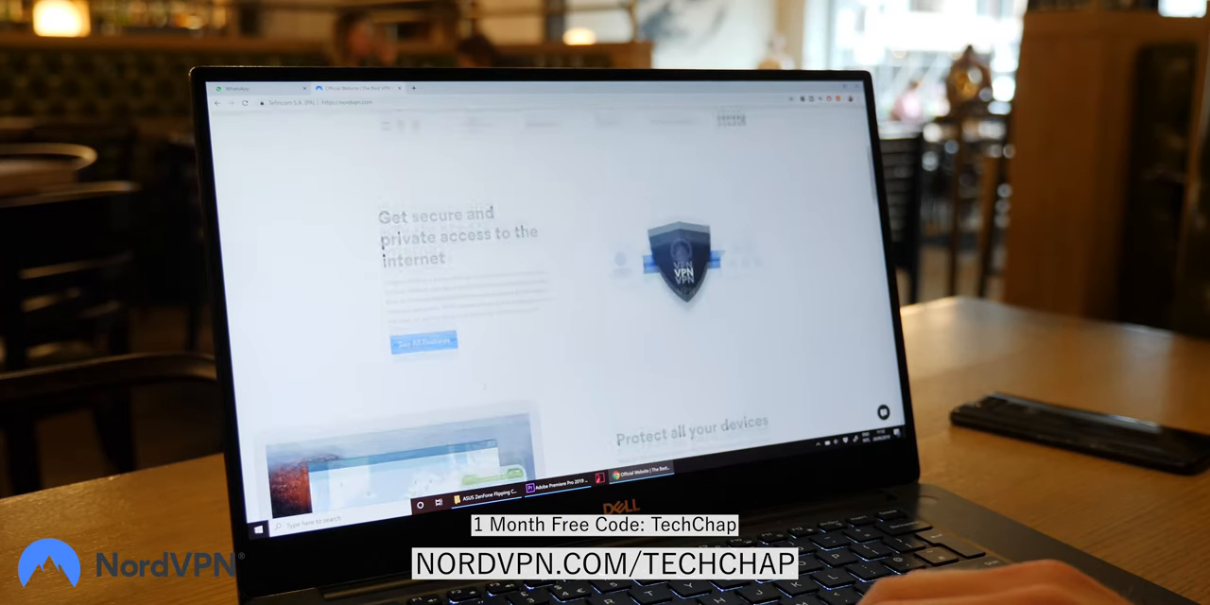
Browse down the NordVPN homepage devices section, then show the app's General settings.
scroll("down", 3)
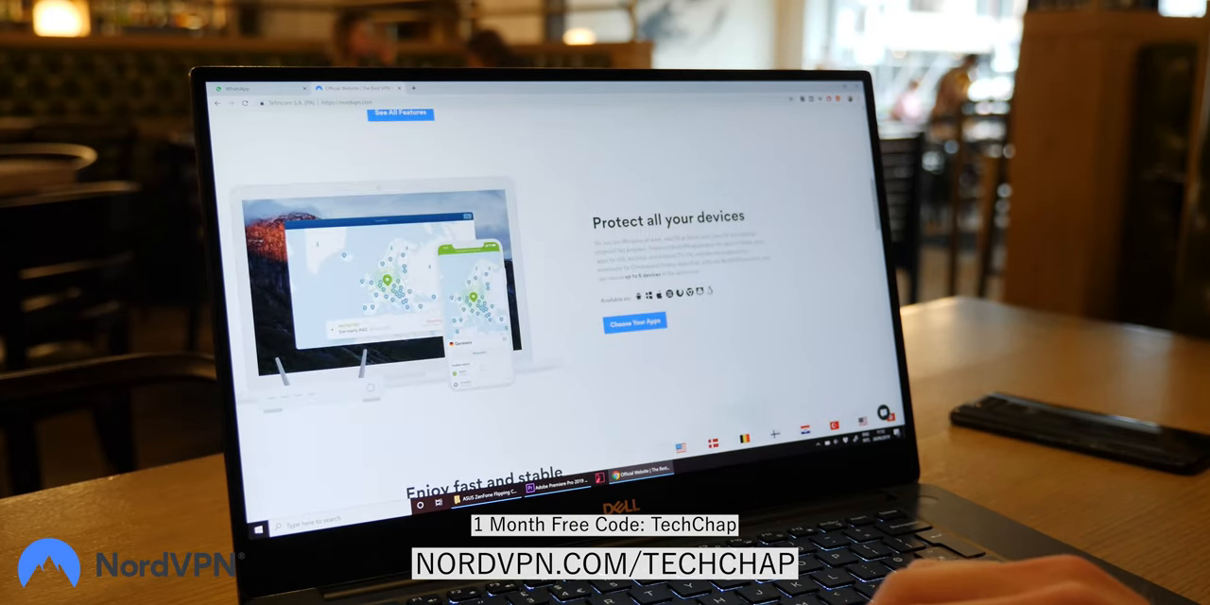
scroll("down", 3)
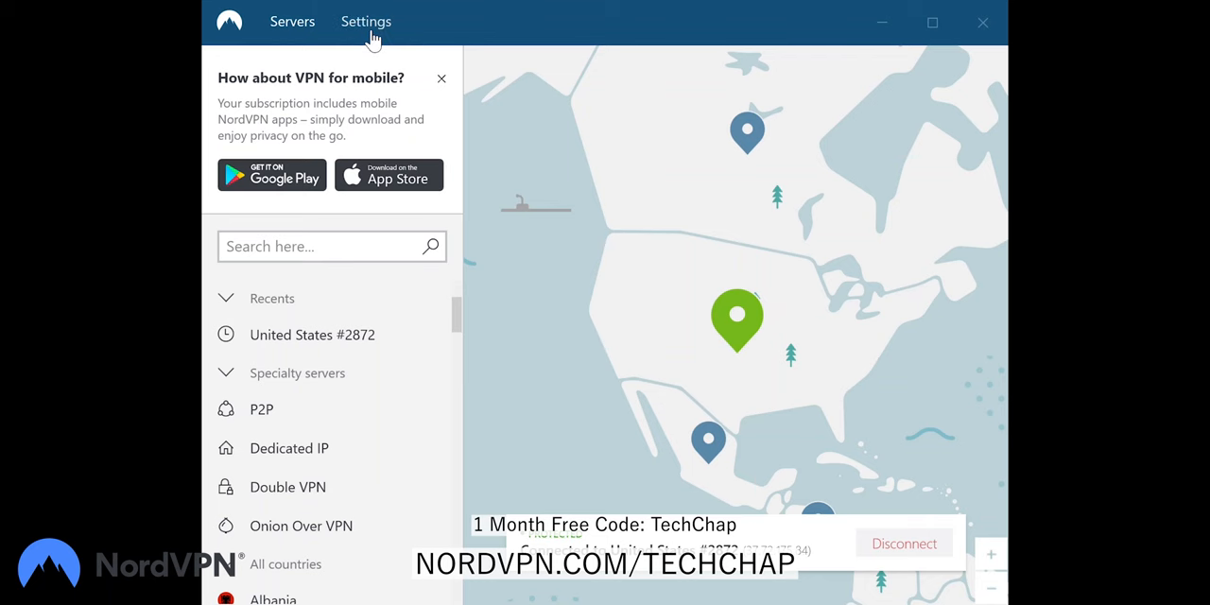
left_click(366, 21)
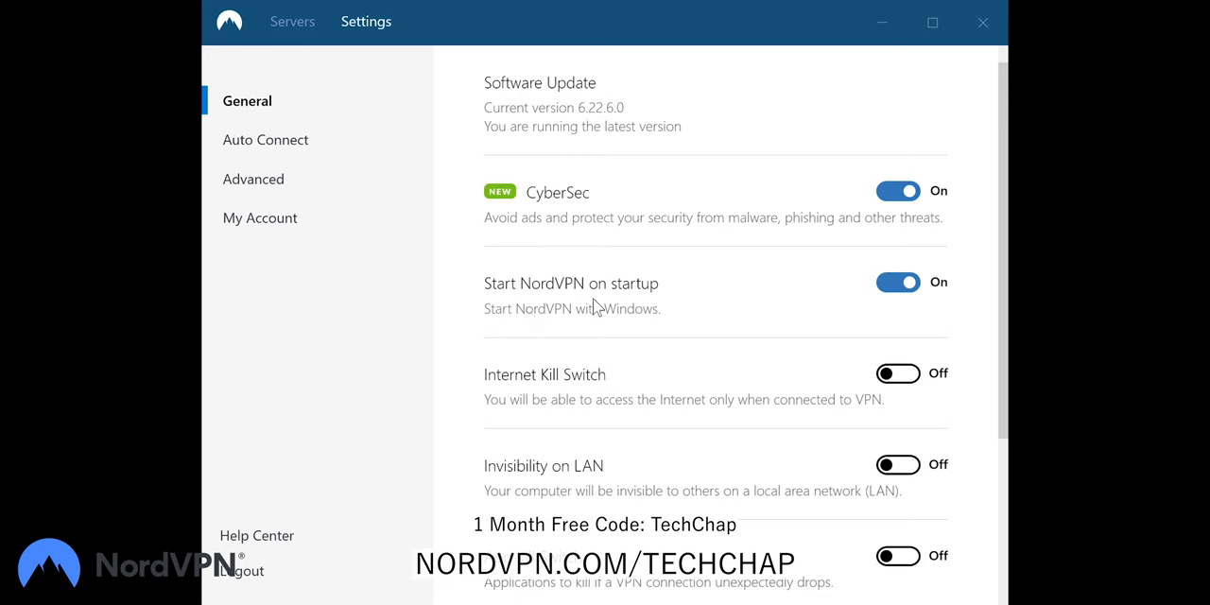